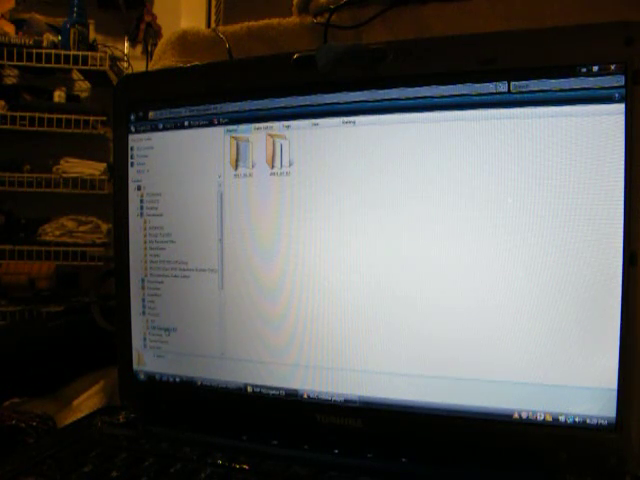
# Delete the program's folder from its context menu and confirm moving it to the Recycle Bin.
pyautogui.rightClick(228, 150)
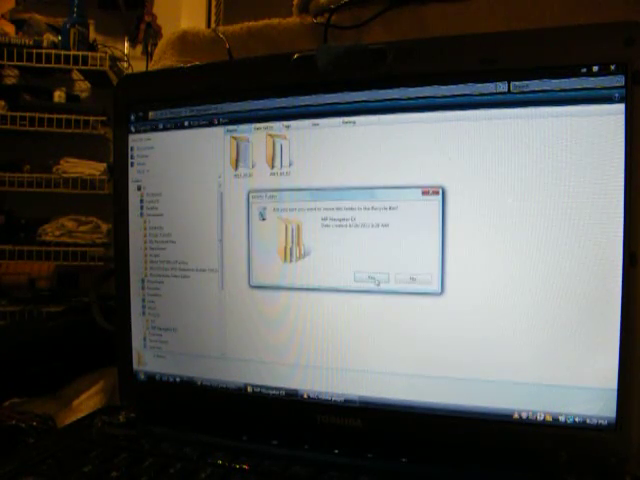
pyautogui.click(369, 274)
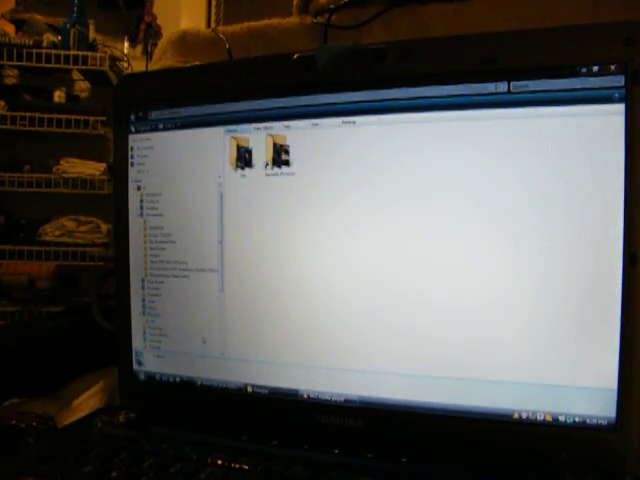